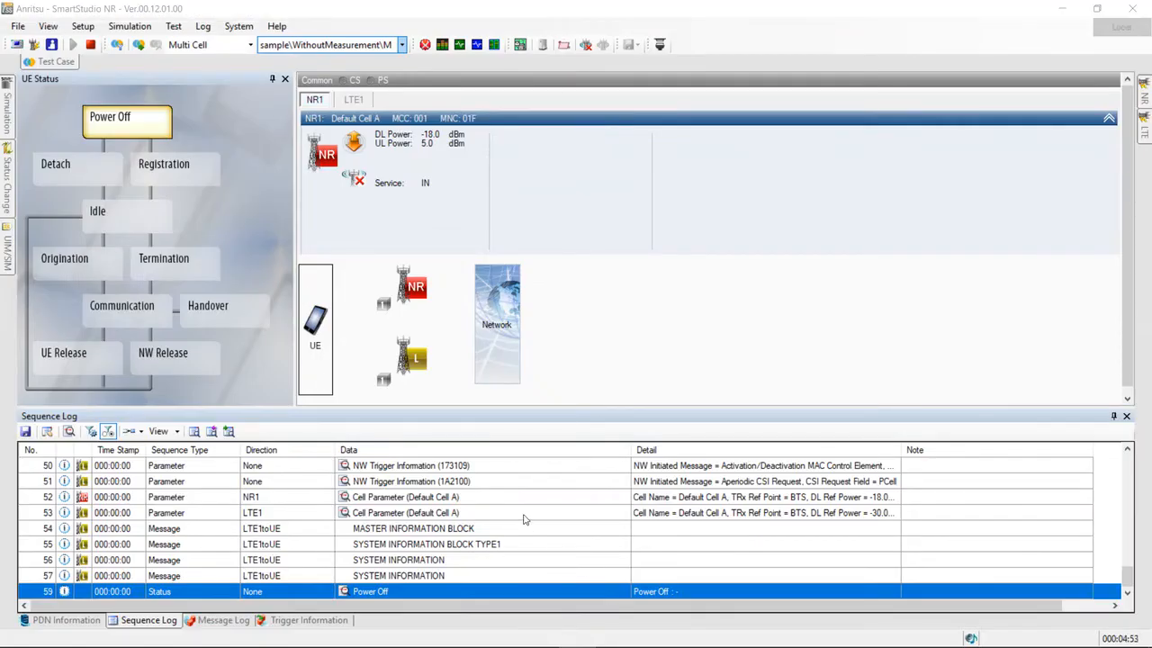
mouse_move(507, 474)
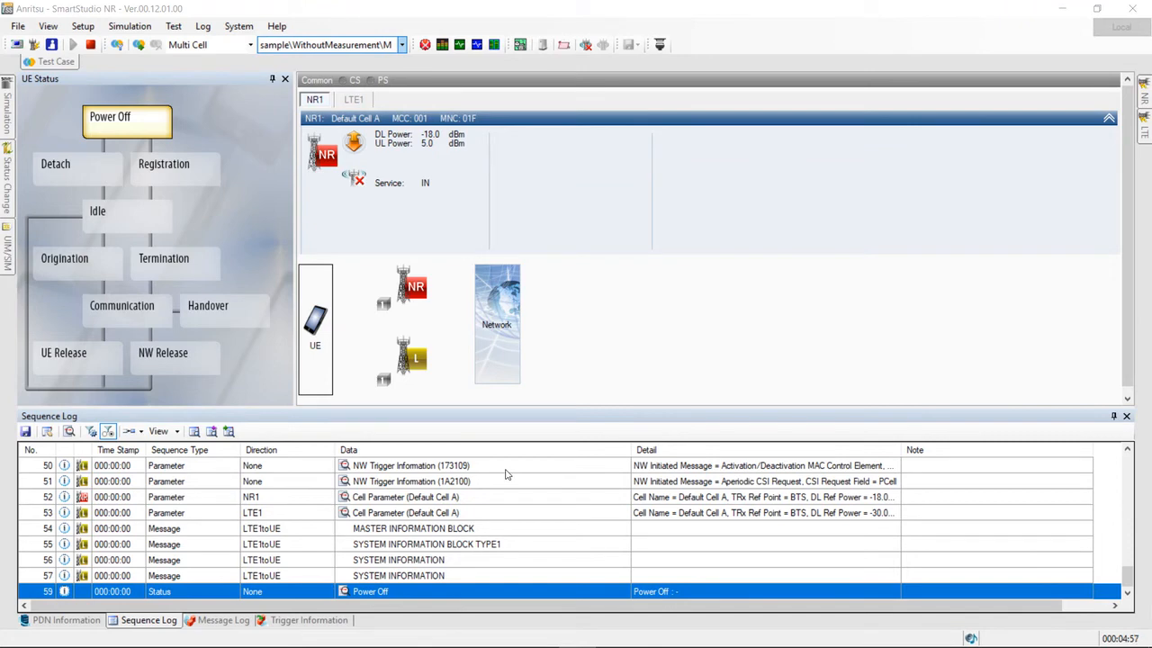
mouse_move(499, 468)
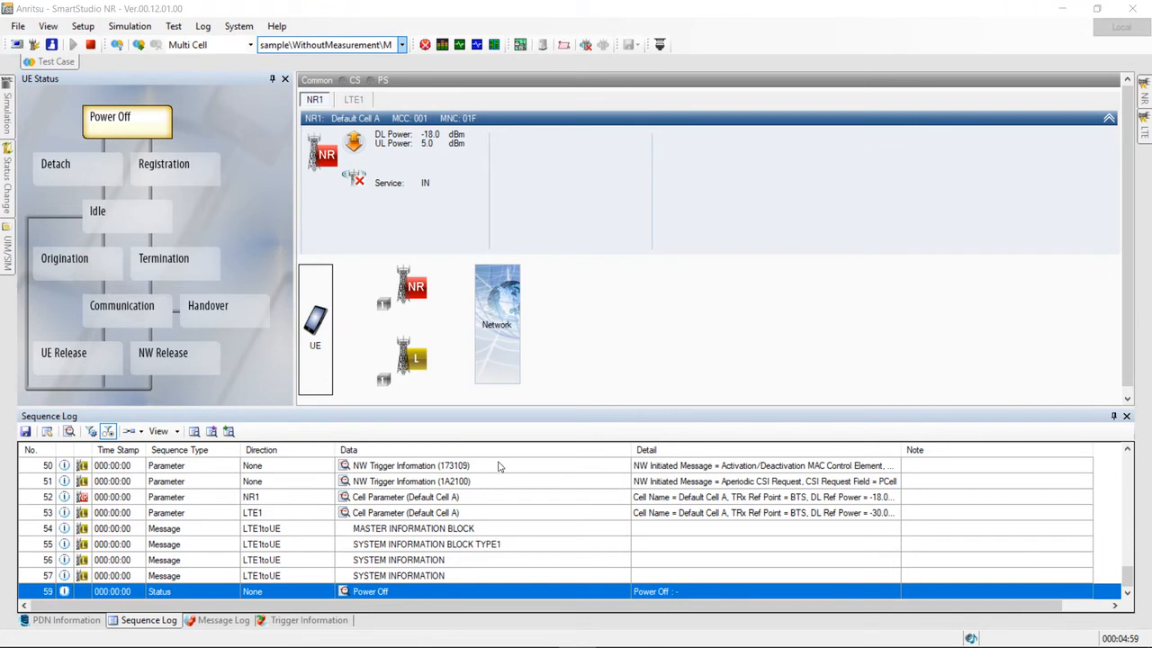
mouse_move(389, 356)
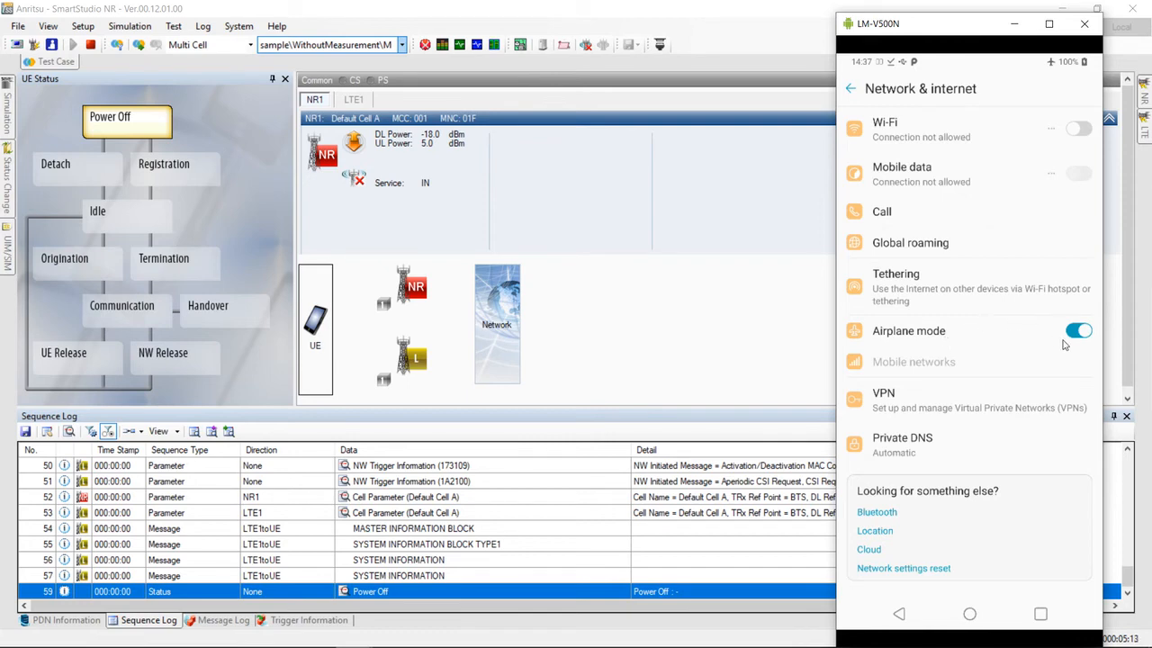
Turn off Airplane mode on the LM-V500N phone
left_click(1079, 330)
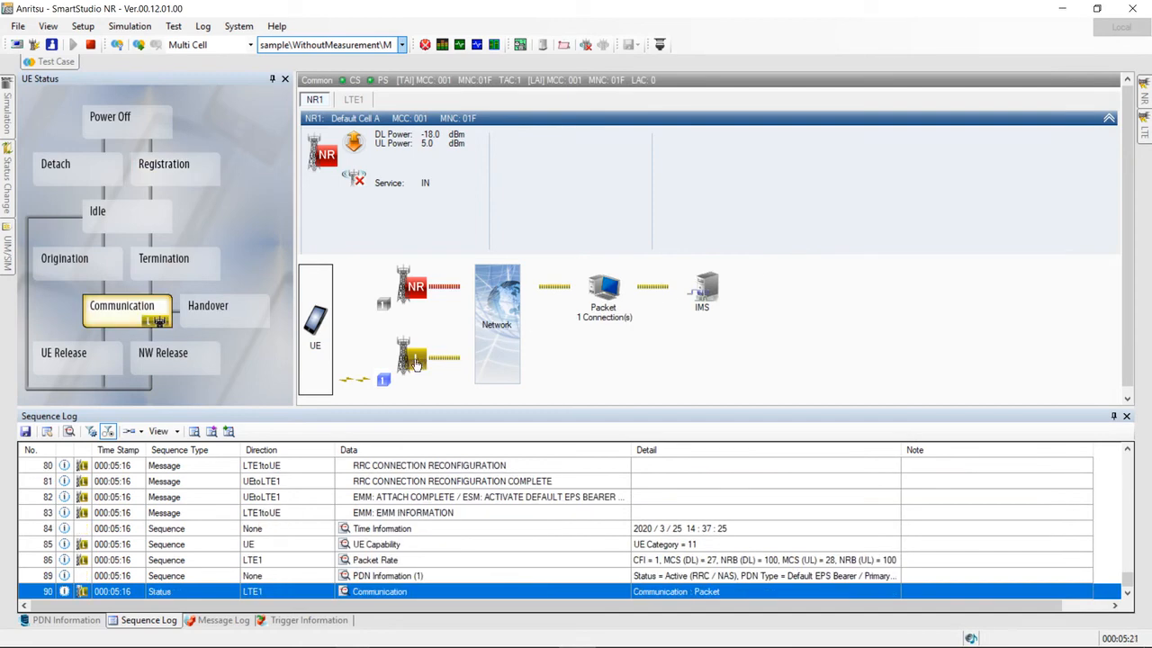
mouse_move(441, 367)
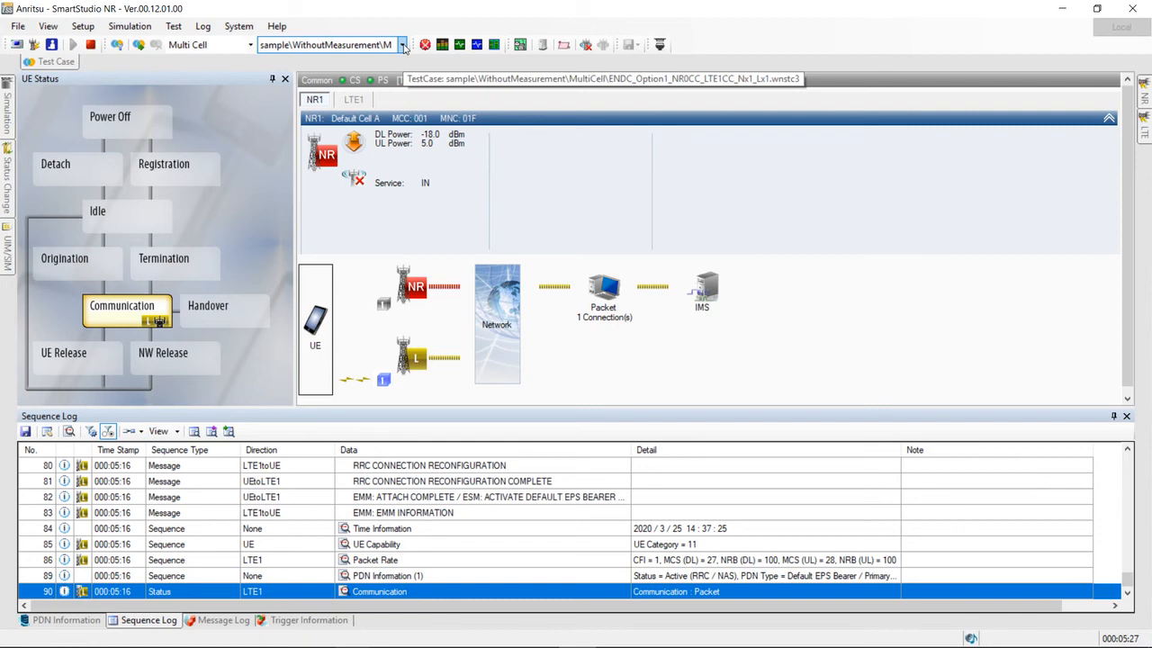
Select ENDC_Option3x_NR1CC_LTE1CC_PSCell_NR1_Nx1_Lx1.wnstc3 from the Test Case dropdown
left_click(403, 44)
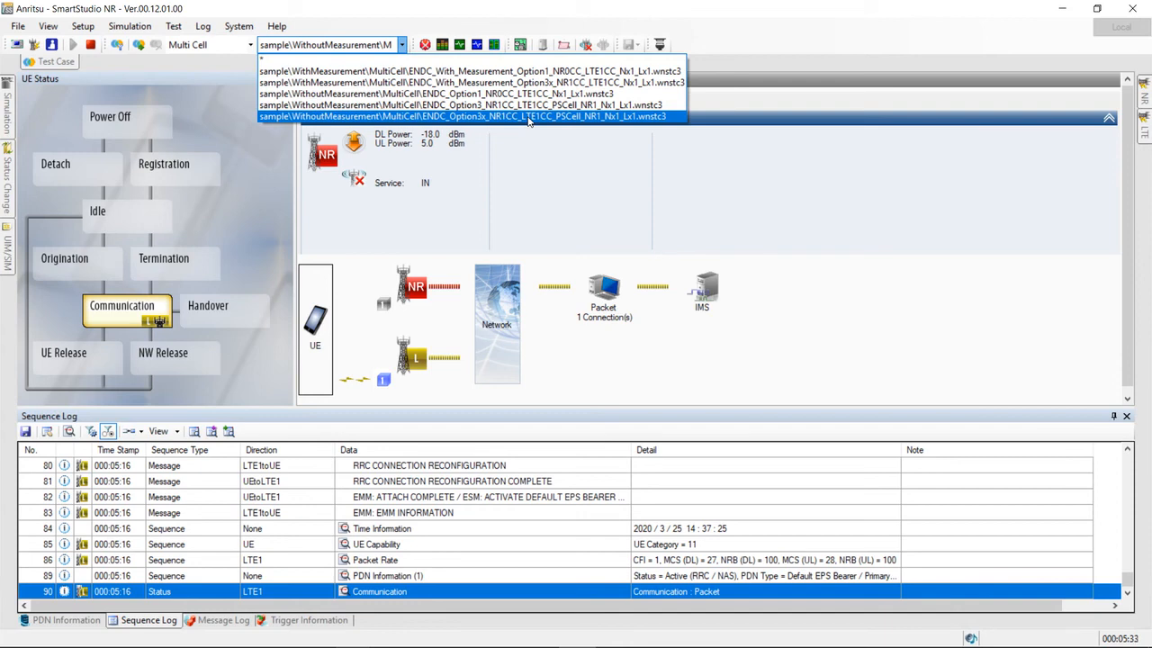
left_click(472, 116)
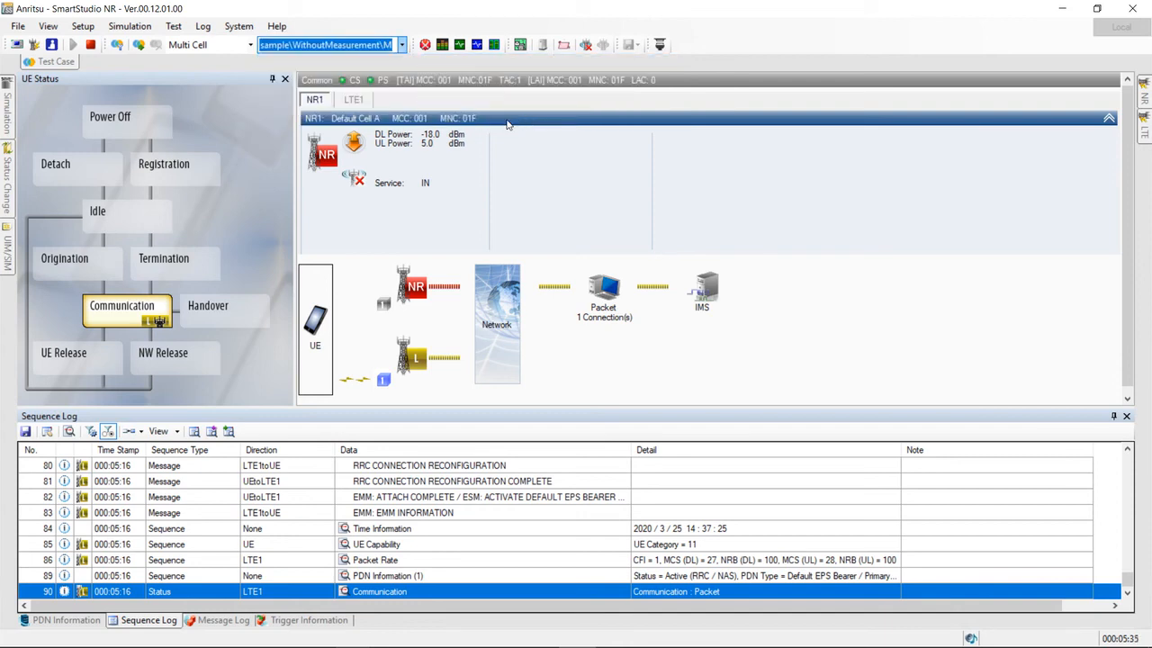
mouse_move(139, 45)
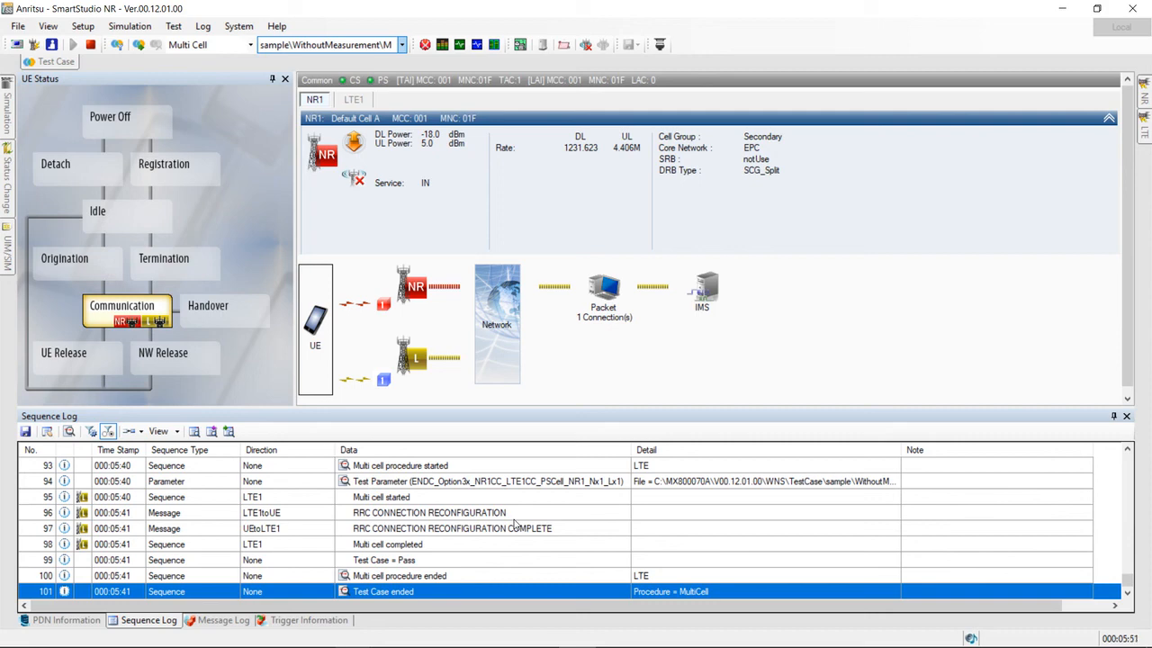
Review the RRC CONNECTION RECONFIGURATION and RECONFIGURATION COMPLETE messages in the Sequence Log
left_click(428, 512)
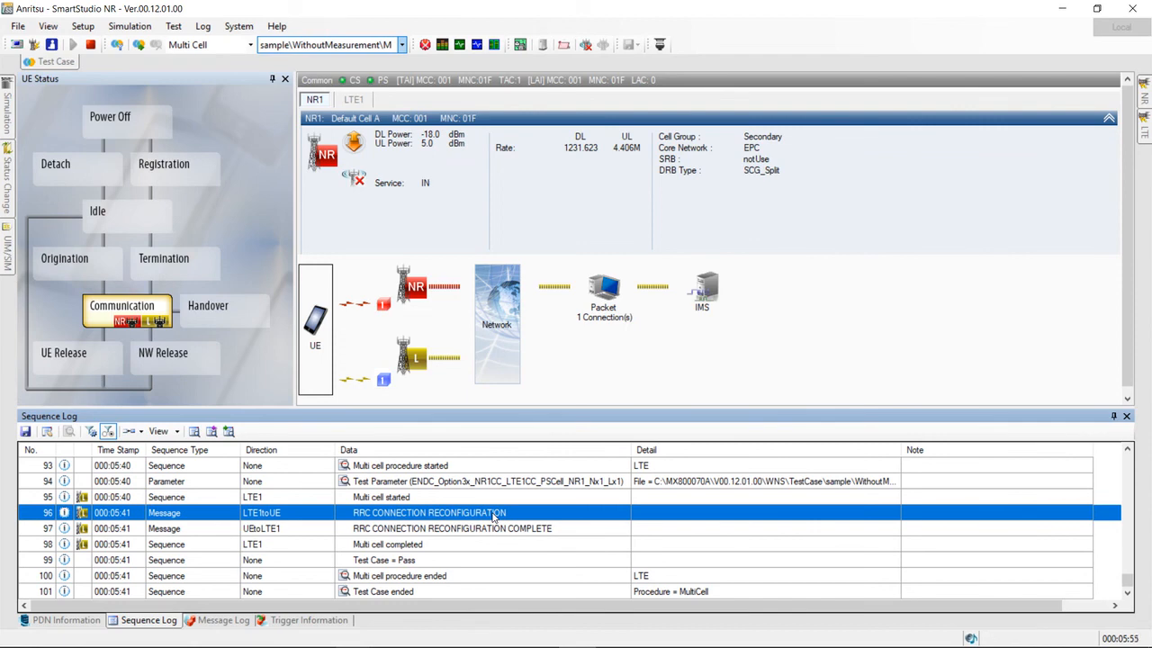
mouse_move(513, 531)
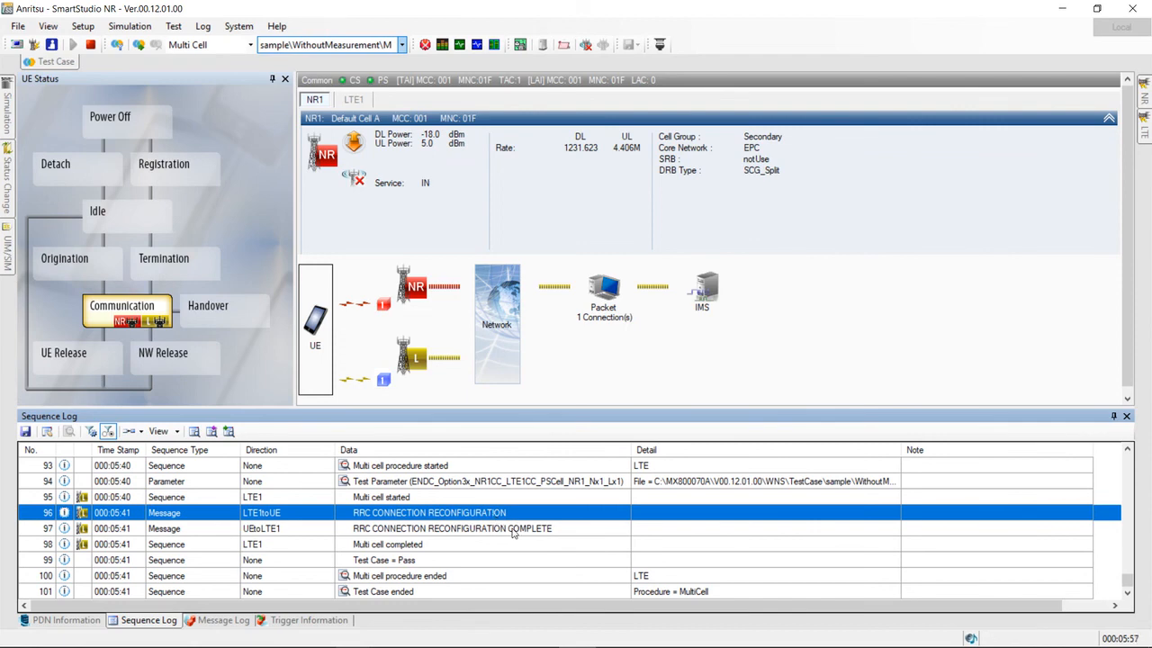
left_click(450, 529)
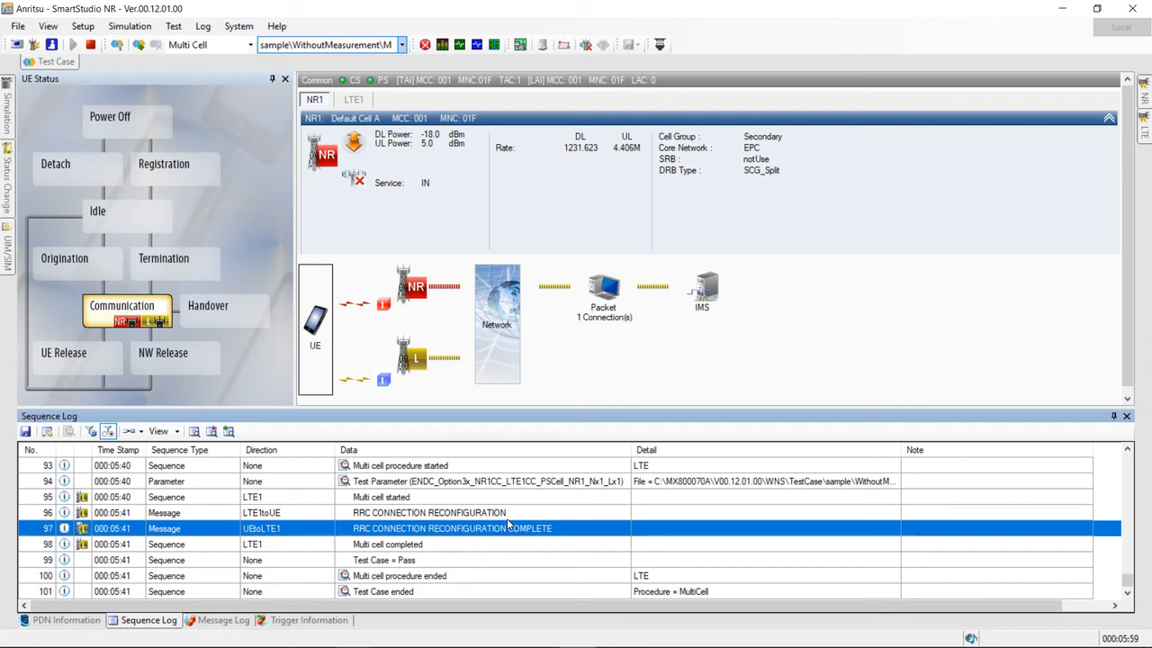